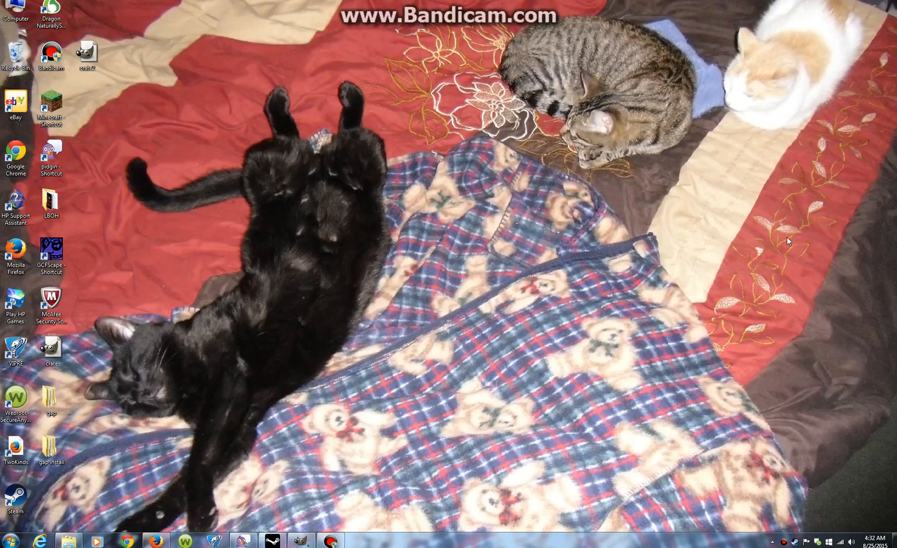
{"action": "mouse_move", "coordinate": [491, 336]}
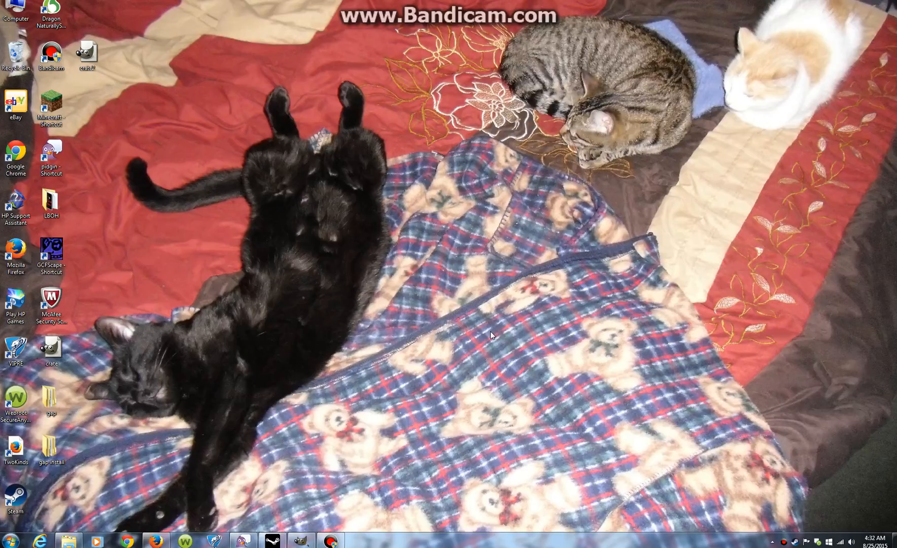
{"action": "mouse_move", "coordinate": [429, 473]}
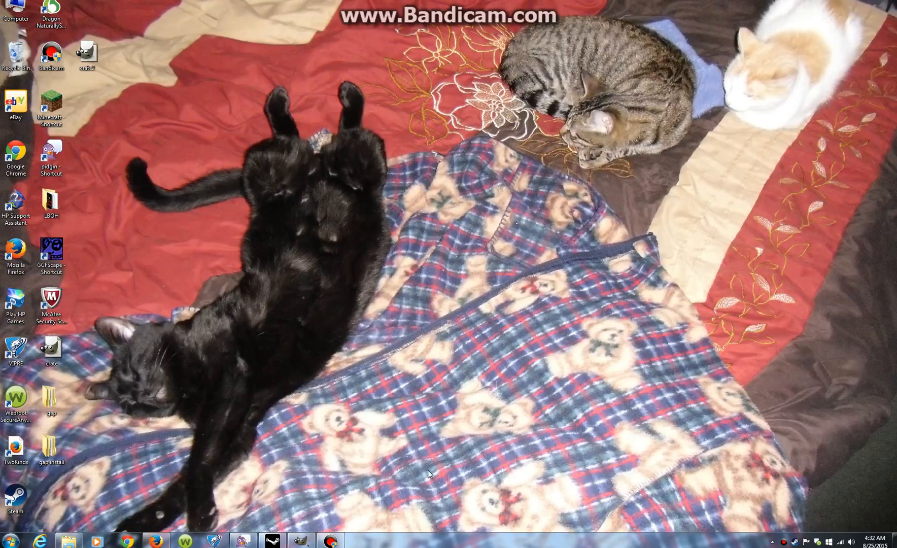
{"action": "mouse_move", "coordinate": [417, 471]}
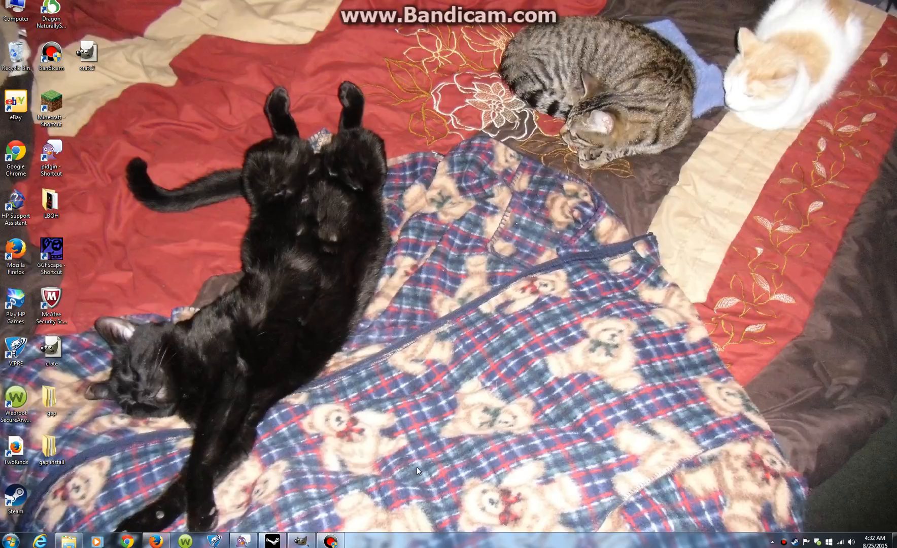
{"action": "mouse_move", "coordinate": [305, 503]}
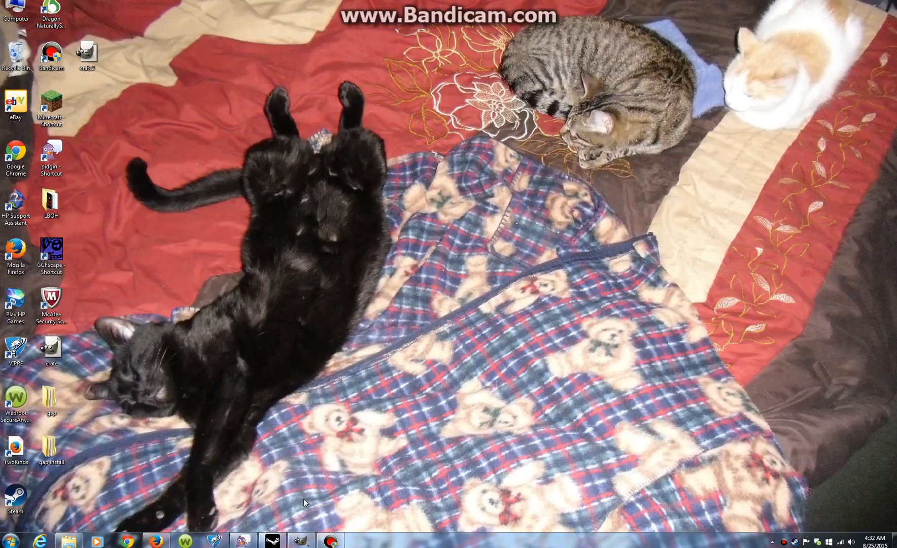
Step: Launch GIMP and create a new blank 512×256 pixel image
{"action": "left_click", "coordinate": [301, 540]}
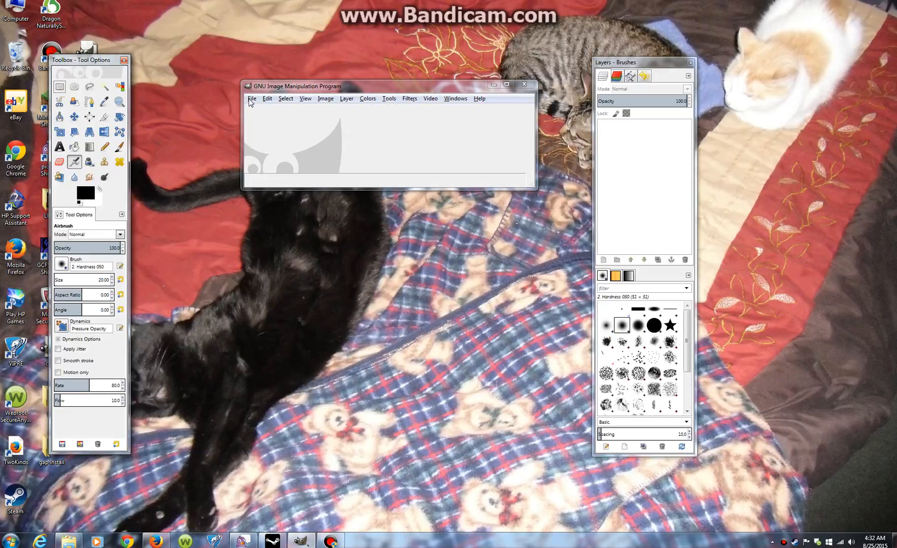
{"action": "mouse_move", "coordinate": [276, 115]}
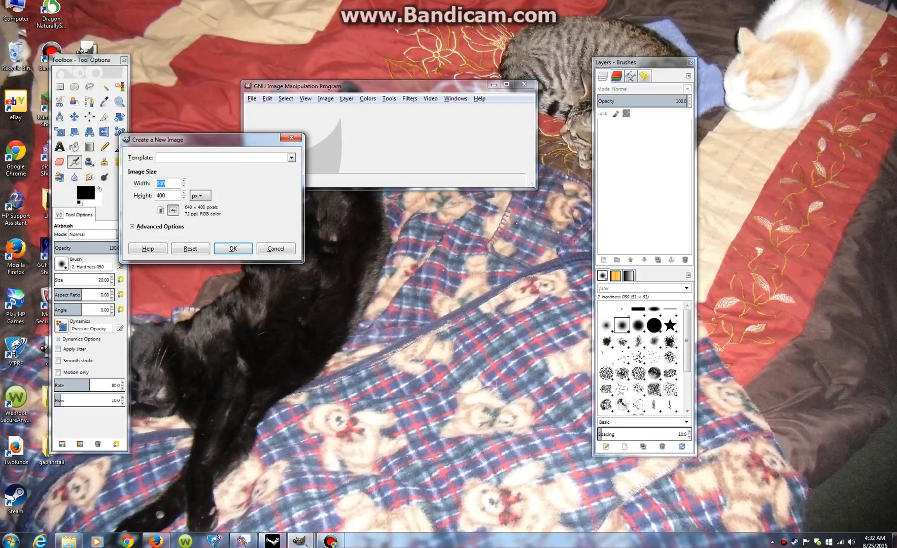
{"action": "type", "text": "512"}
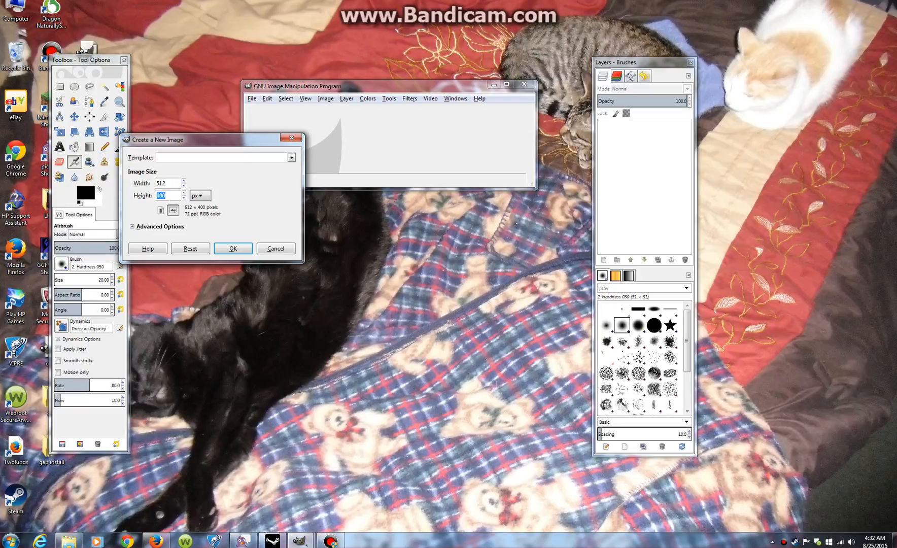
{"action": "type", "text": "128"}
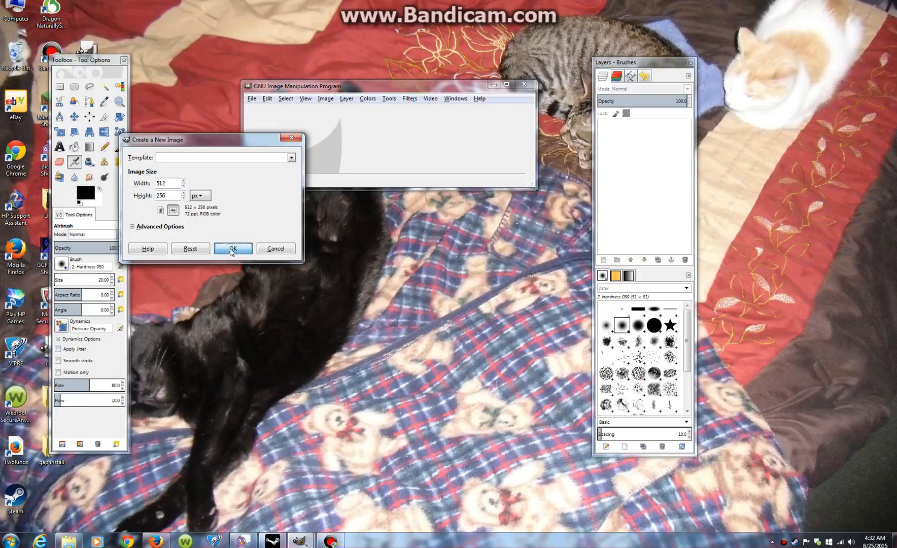
{"action": "left_click", "coordinate": [232, 248]}
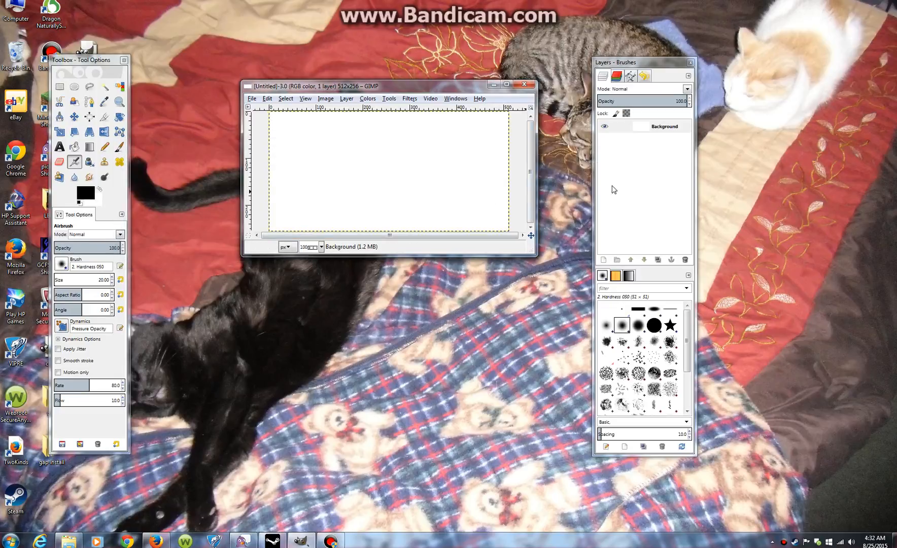
Step: Add a transparency-filled layer, select the white Background layer, and open the colour chooser
{"action": "left_click", "coordinate": [346, 99]}
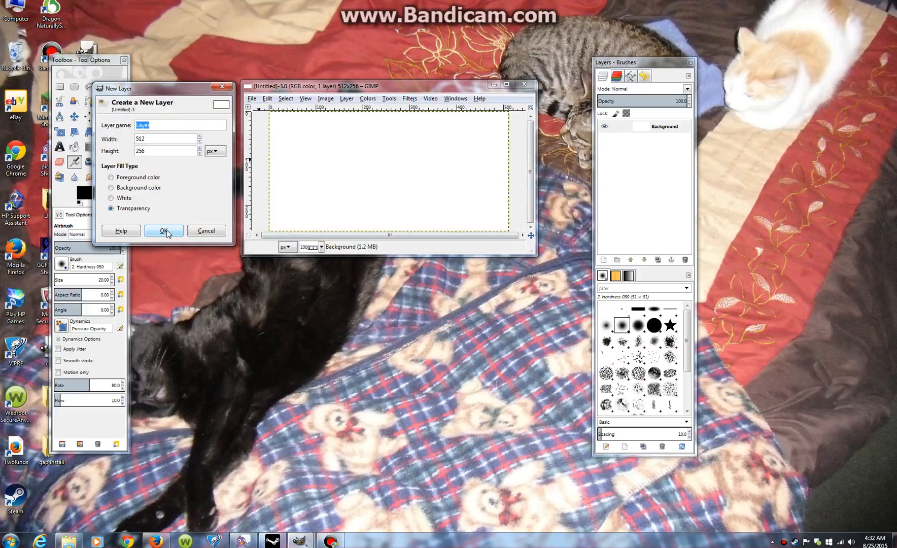
{"action": "left_click", "coordinate": [164, 230]}
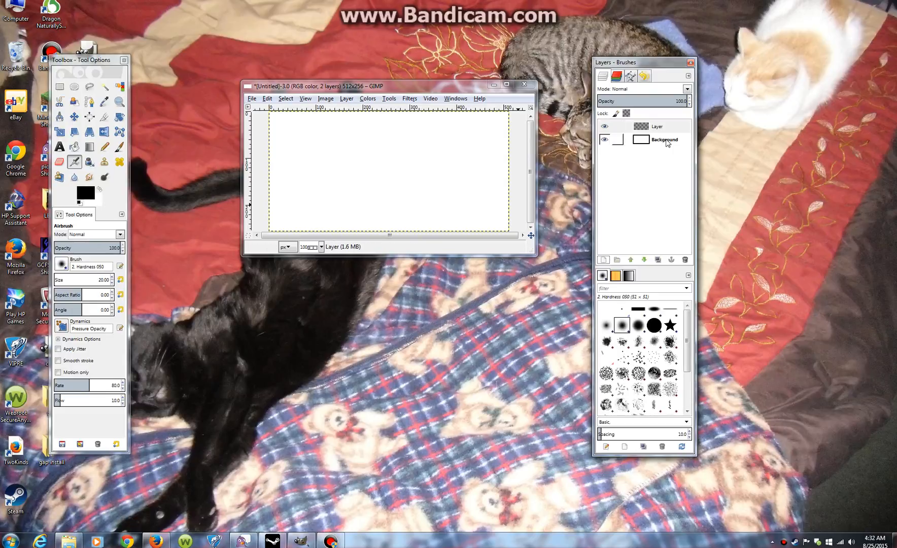
{"action": "left_click", "coordinate": [686, 260]}
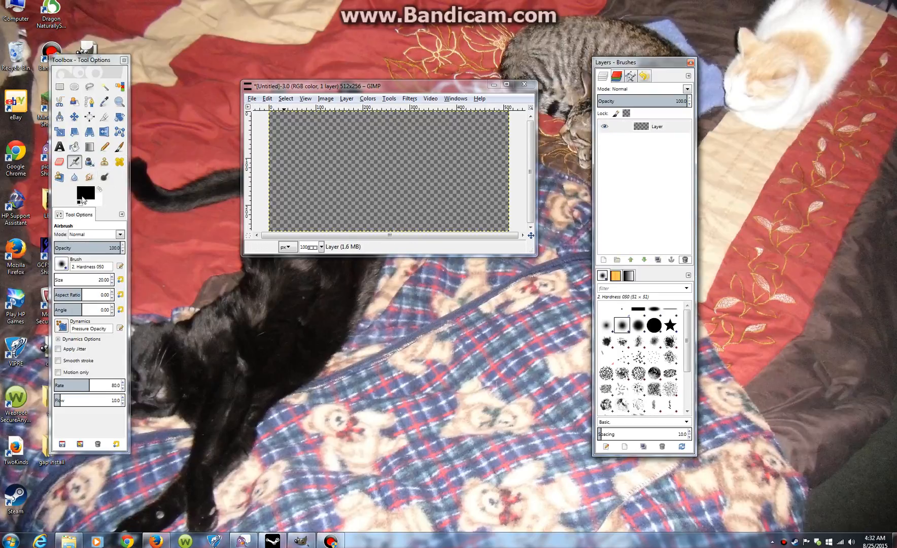
{"action": "left_click", "coordinate": [83, 194]}
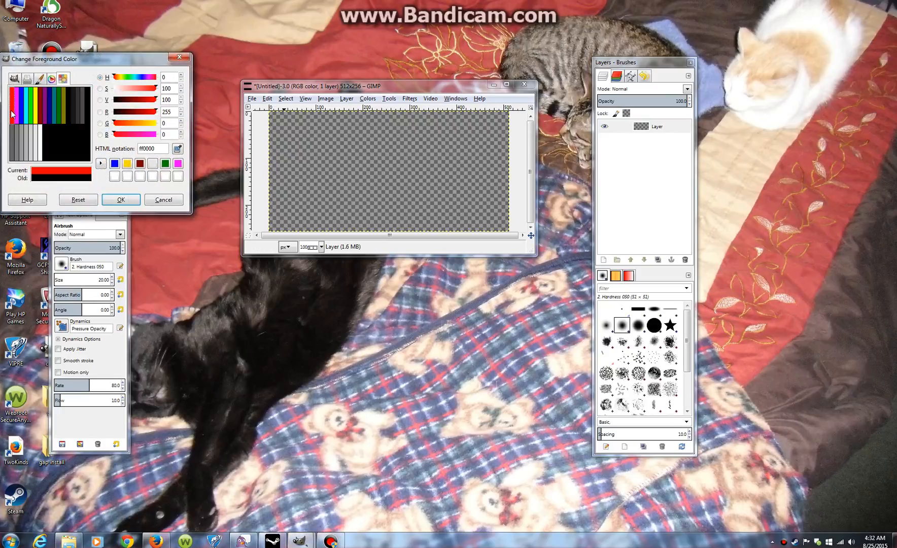
Step: Paint a red R and a green G on the transparent layer, then pick blue
{"action": "left_click", "coordinate": [120, 199]}
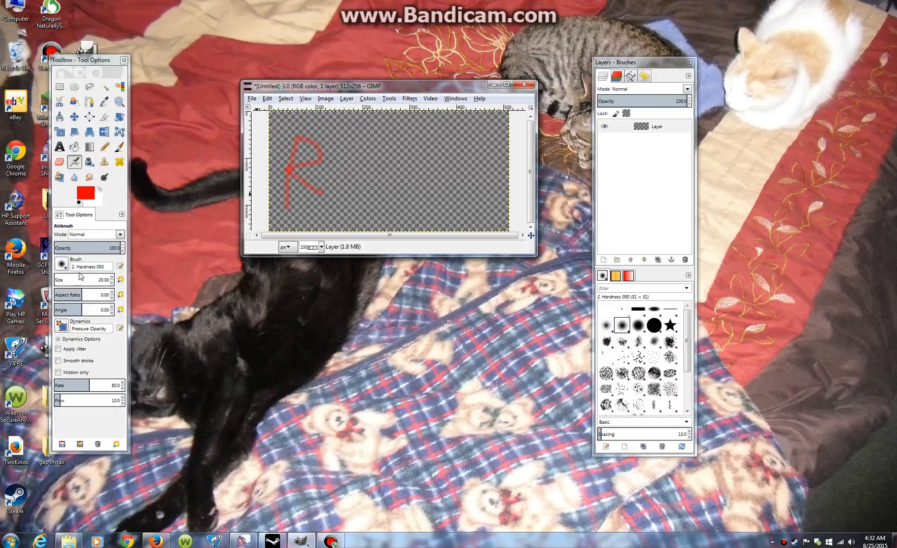
{"action": "left_click_drag", "start_coordinate": [117, 247], "coordinate": [89, 247]}
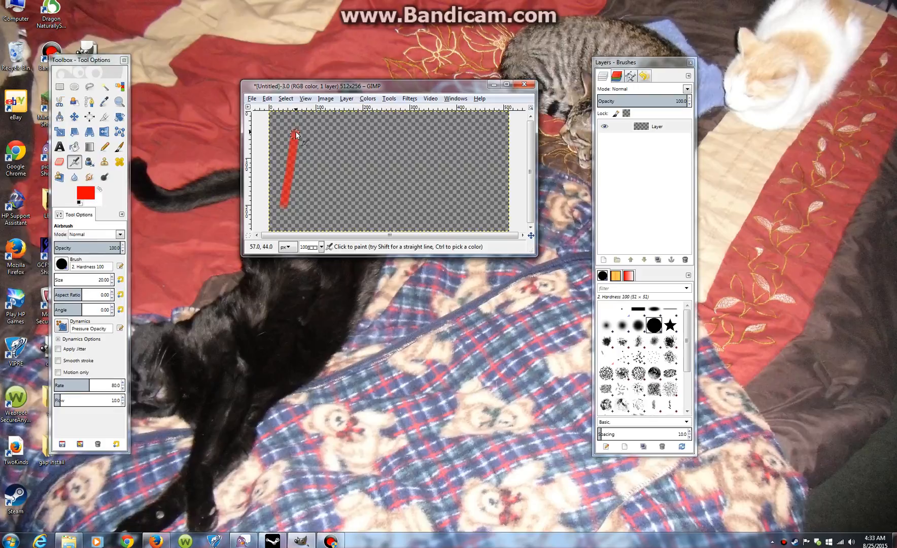
{"action": "left_click_drag", "start_coordinate": [292, 134], "coordinate": [323, 203]}
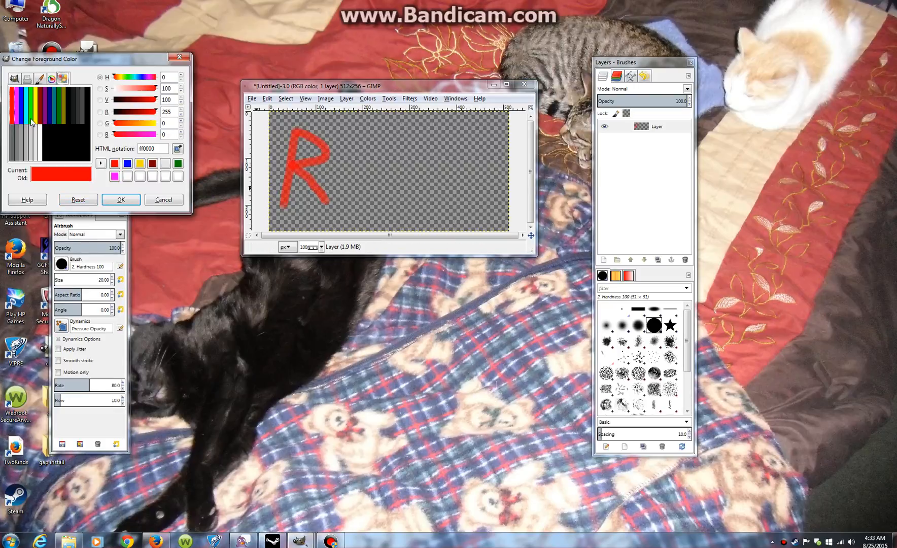
{"action": "left_click", "coordinate": [121, 199]}
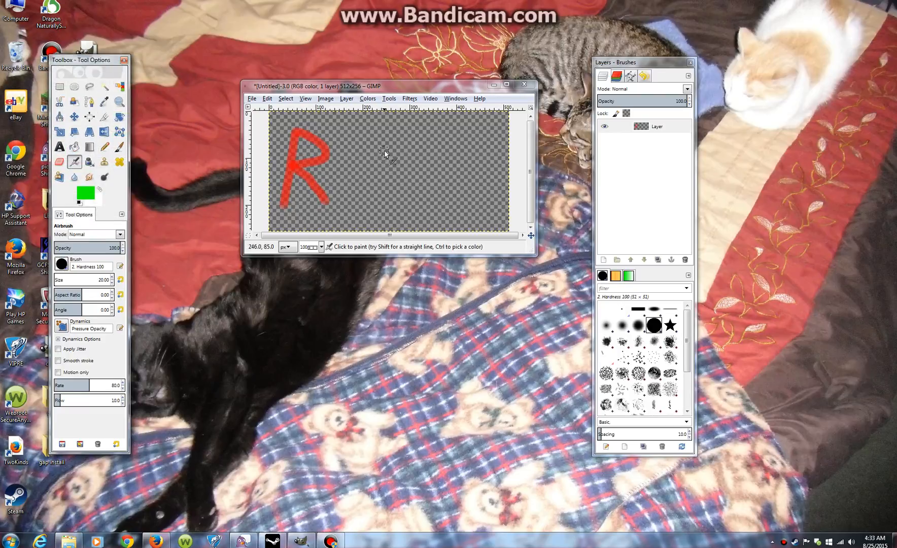
{"action": "left_click_drag", "start_coordinate": [389, 154], "coordinate": [372, 194]}
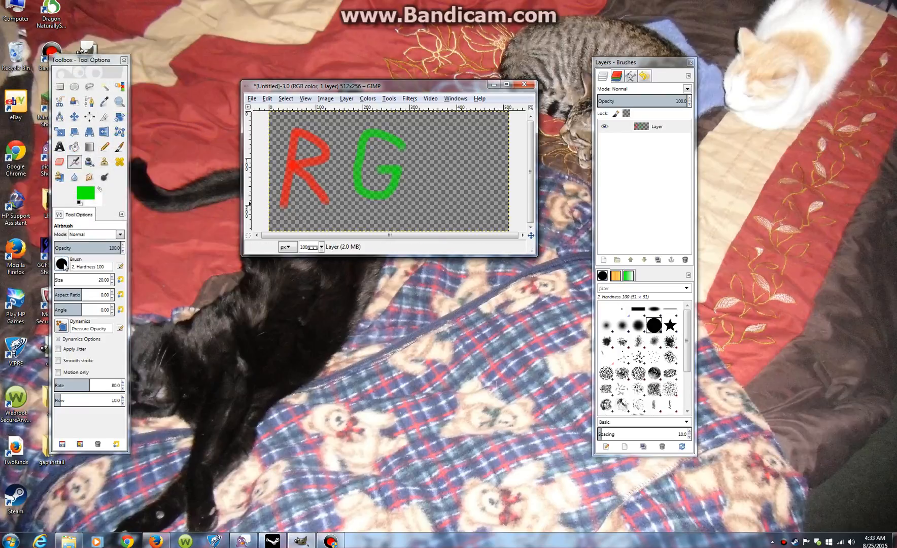
{"action": "left_click", "coordinate": [82, 193]}
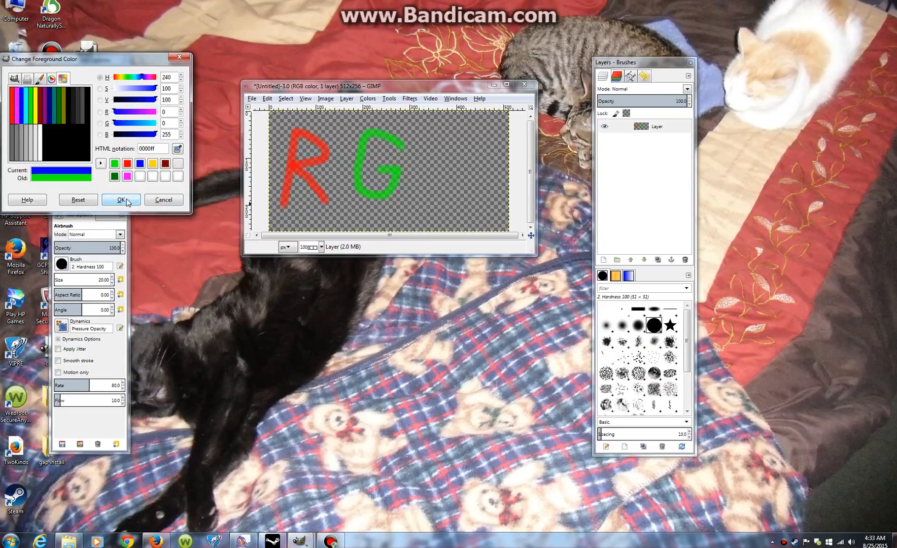
{"action": "left_click", "coordinate": [120, 200]}
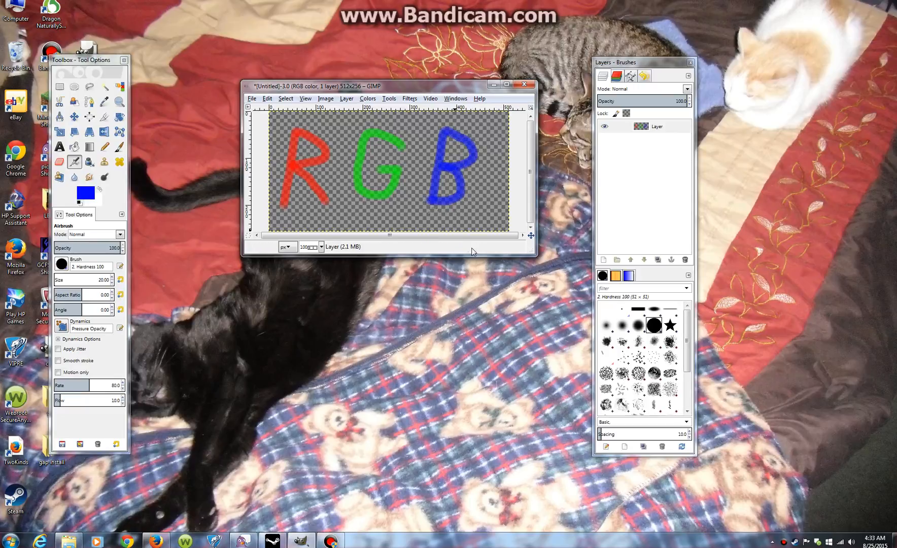
{"action": "left_click", "coordinate": [251, 98]}
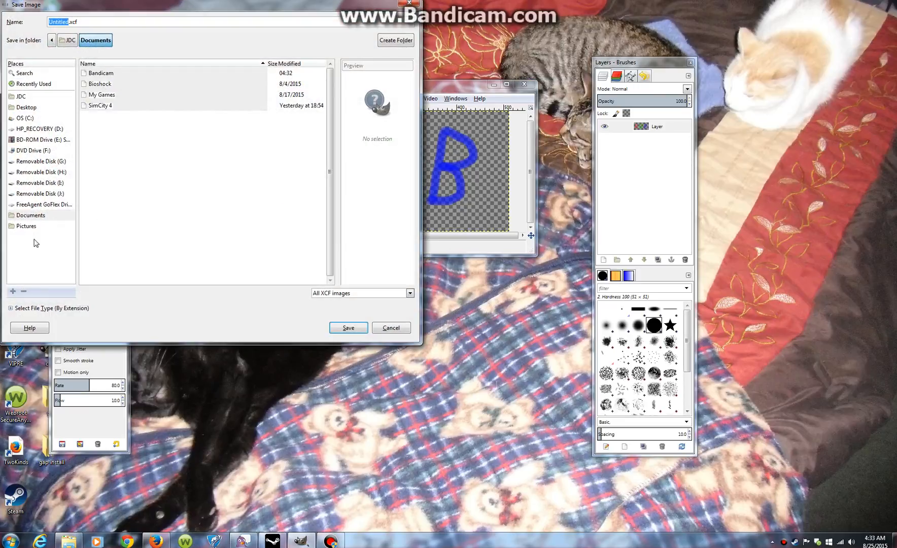
Step: Save the image as GIMP XCF file rgb.xcf in the Desktop folder
{"action": "left_click", "coordinate": [52, 308]}
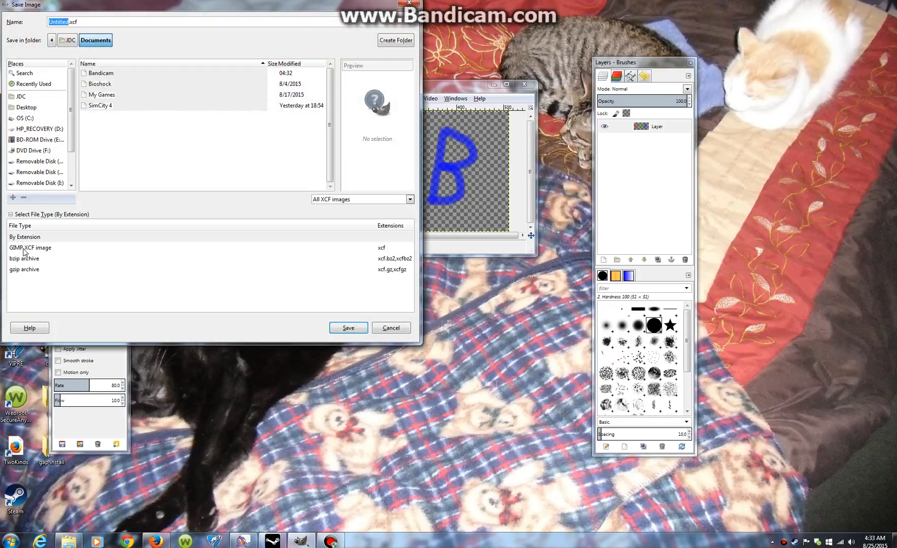
{"action": "left_click", "coordinate": [30, 247]}
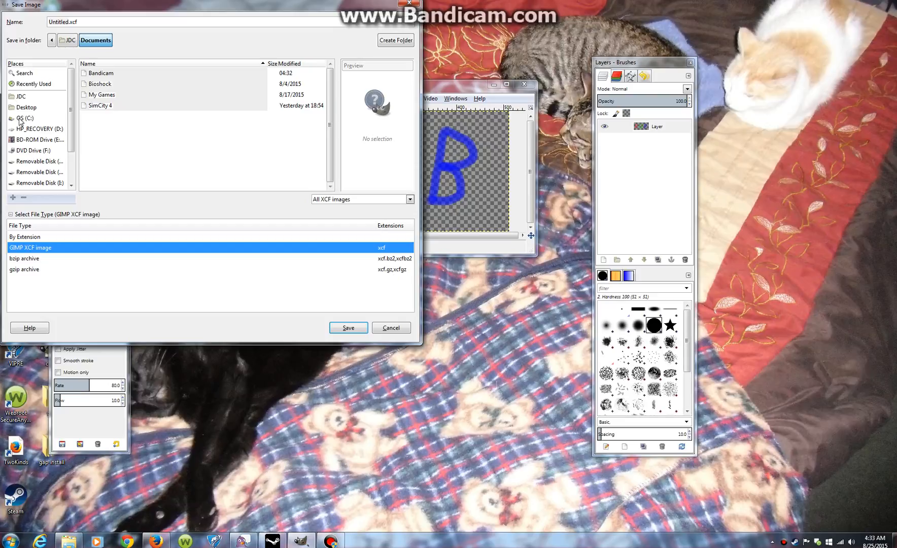
{"action": "left_click", "coordinate": [25, 107]}
{"action": "type", "text": "rgb"}
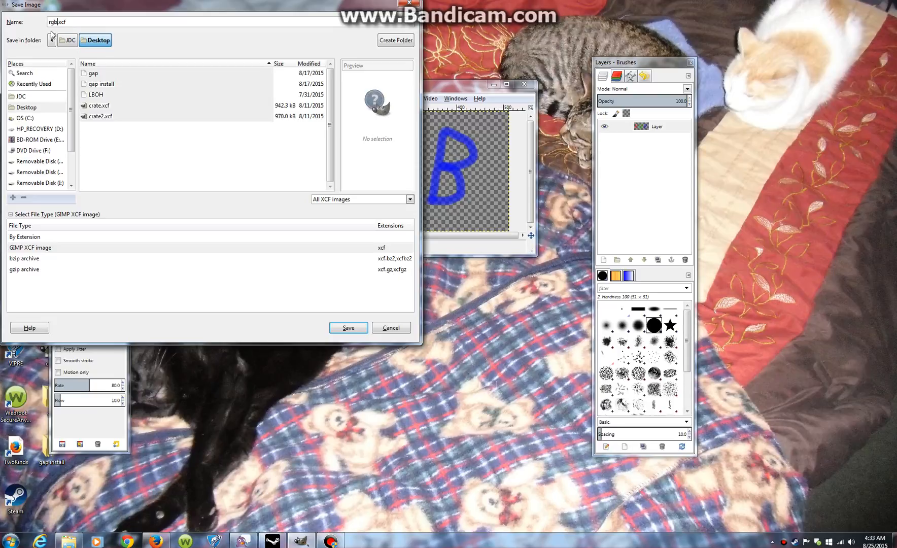
{"action": "left_click", "coordinate": [347, 328]}
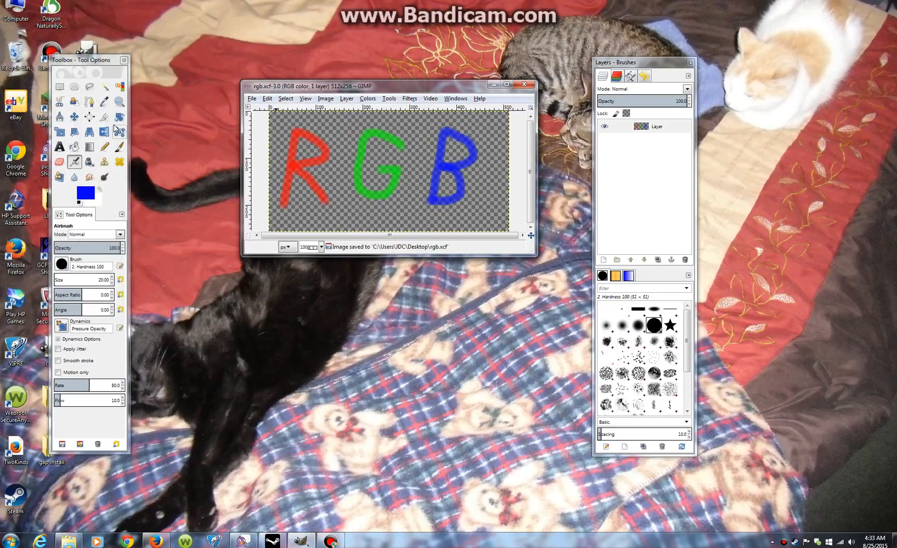
Step: Export the image as rgb.vtf and accept the VTF export settings
{"action": "left_click", "coordinate": [251, 98]}
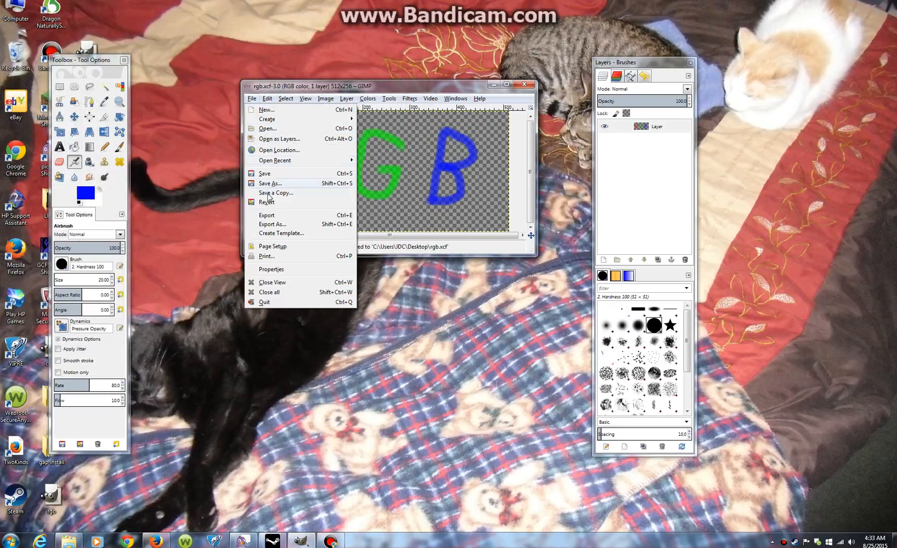
{"action": "left_click", "coordinate": [272, 223]}
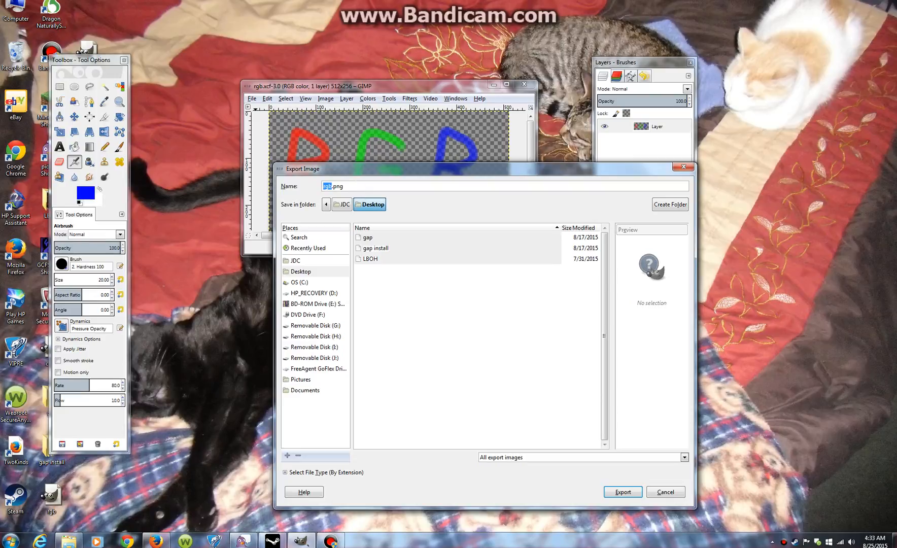
{"action": "type", "text": "rgb.v"}
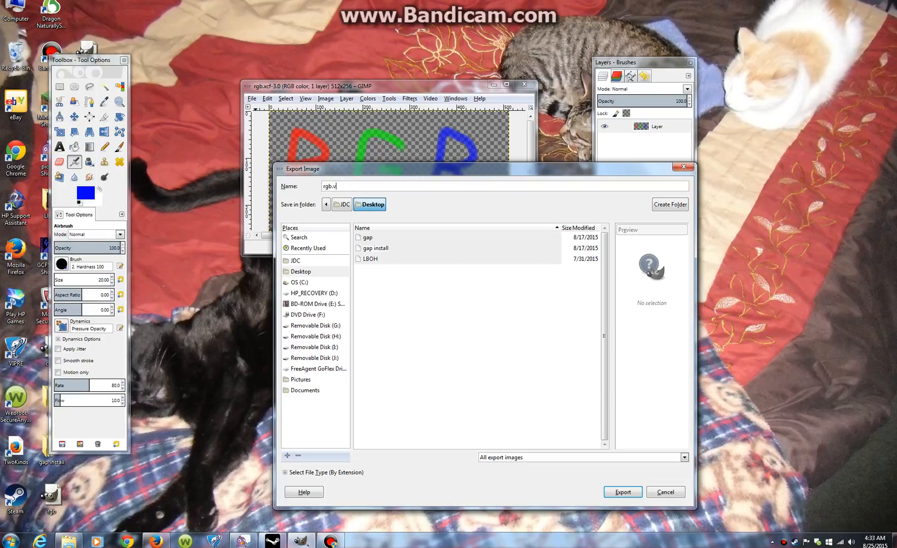
{"action": "type", "text": "tf"}
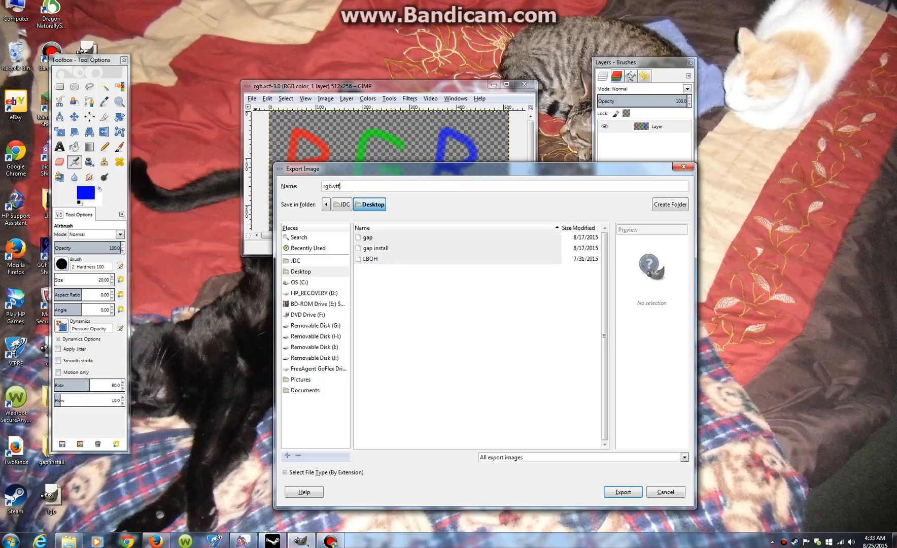
{"action": "left_click", "coordinate": [622, 492]}
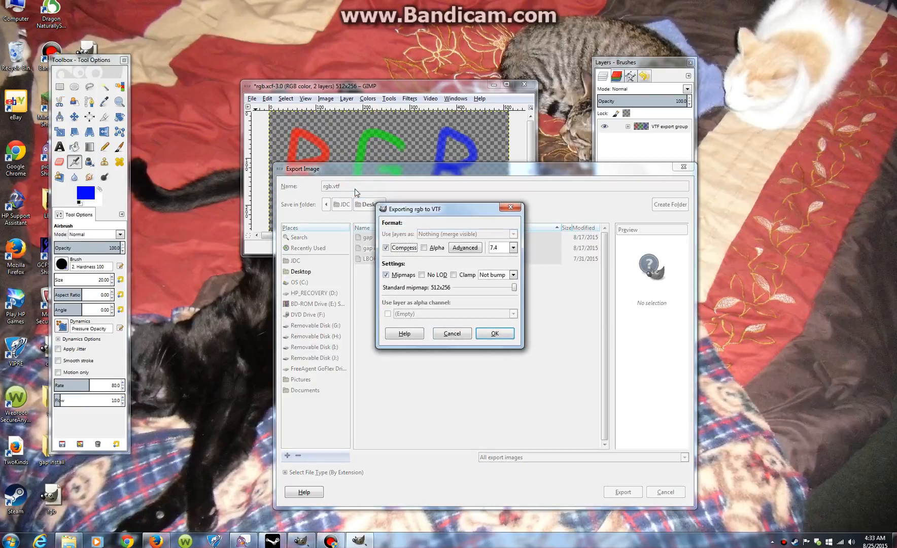
{"action": "left_click", "coordinate": [493, 333]}
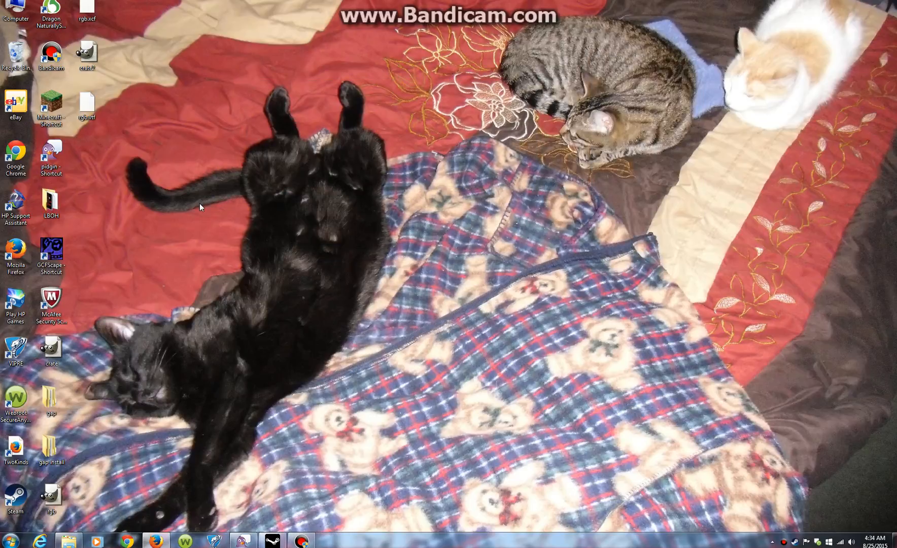
Step: Open the Windows Start menu
{"action": "left_click", "coordinate": [87, 55]}
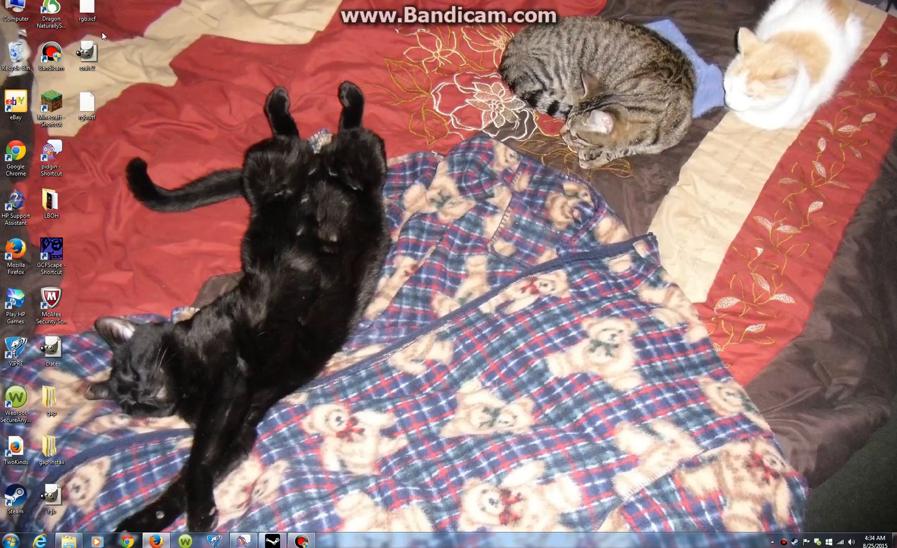
{"action": "mouse_move", "coordinate": [103, 391]}
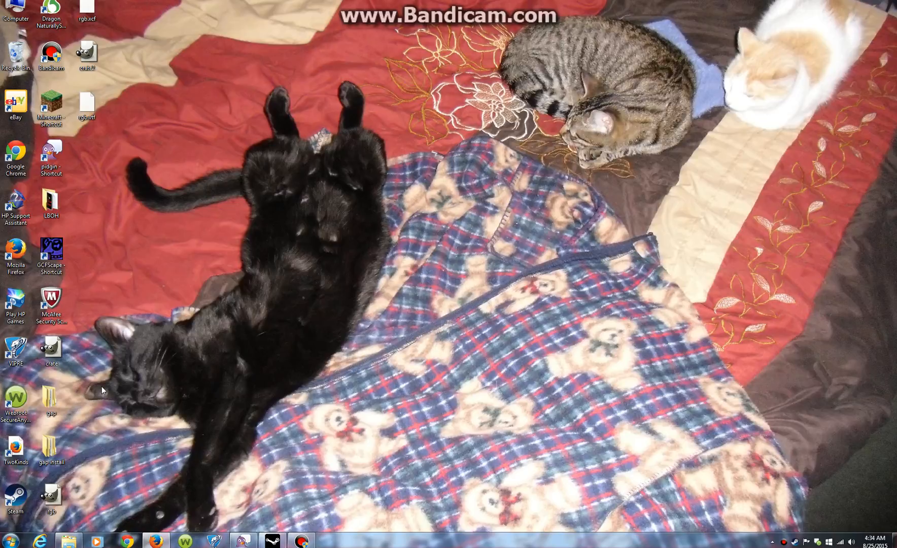
{"action": "mouse_move", "coordinate": [439, 365]}
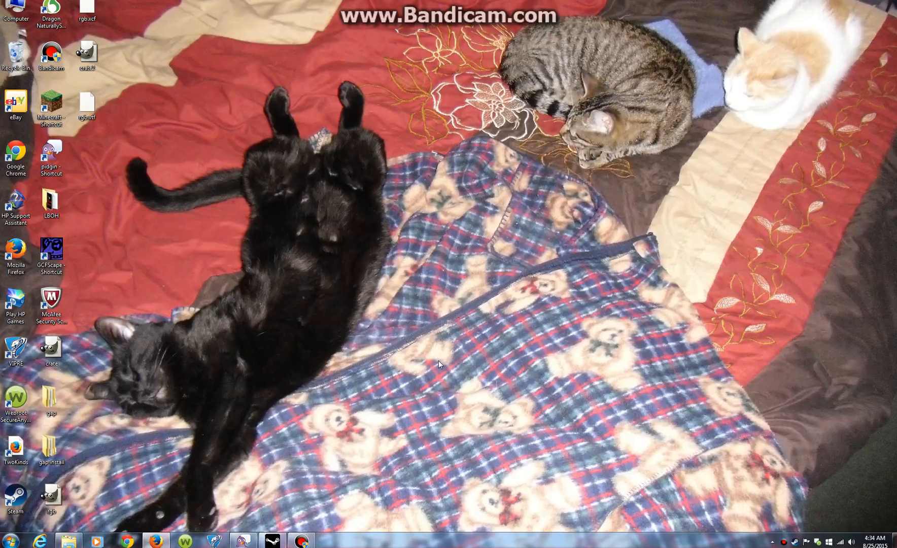
{"action": "mouse_move", "coordinate": [103, 498]}
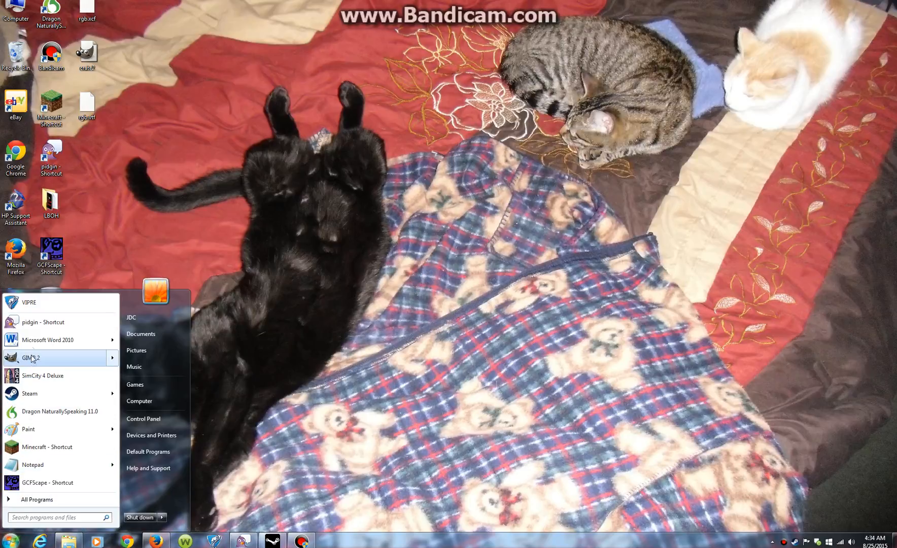
Step: Copy the LightmappedGeneric $translucent example from the Valve Developer wiki page
{"action": "left_click", "coordinate": [33, 465]}
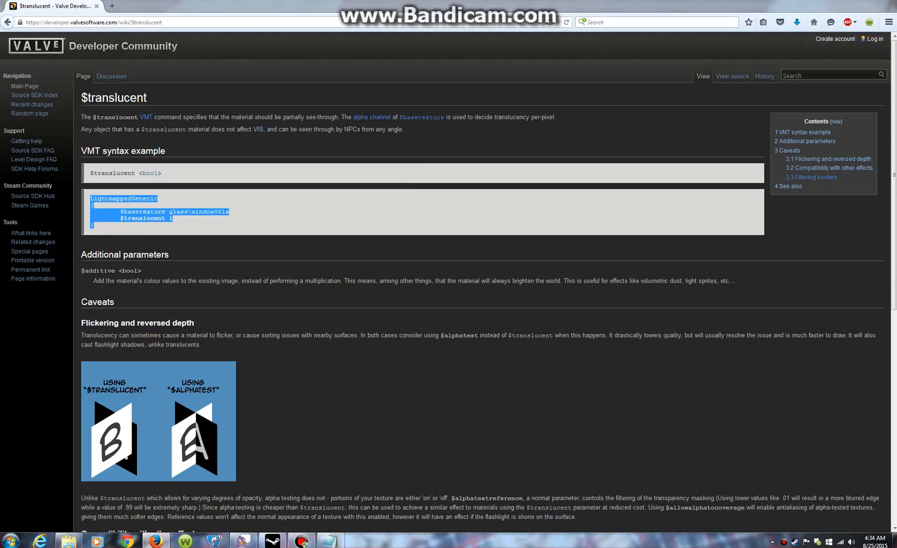
{"action": "mouse_move", "coordinate": [848, 10]}
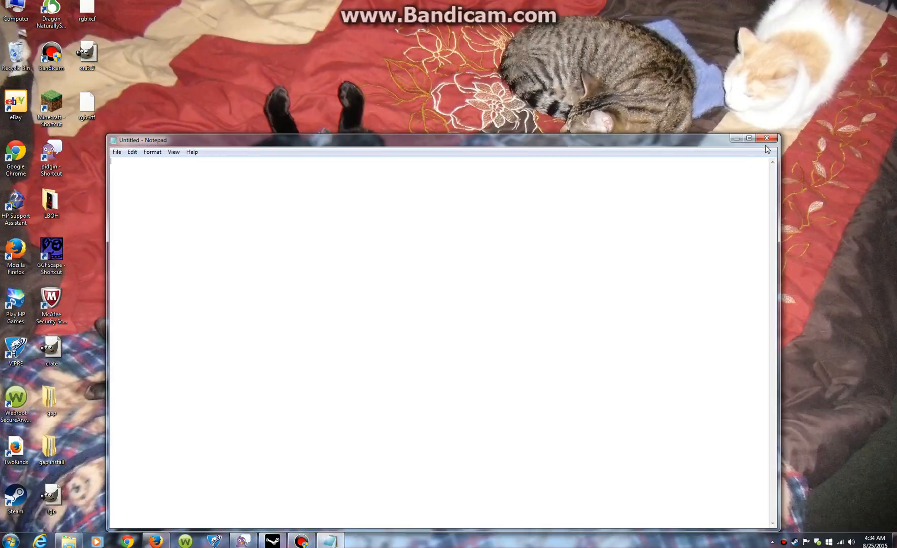
Step: Paste the VMT example and replace glass\window001a with Carnahan\rgb as $basetexture
{"action": "type", "text": "LightmappedGeneric"}
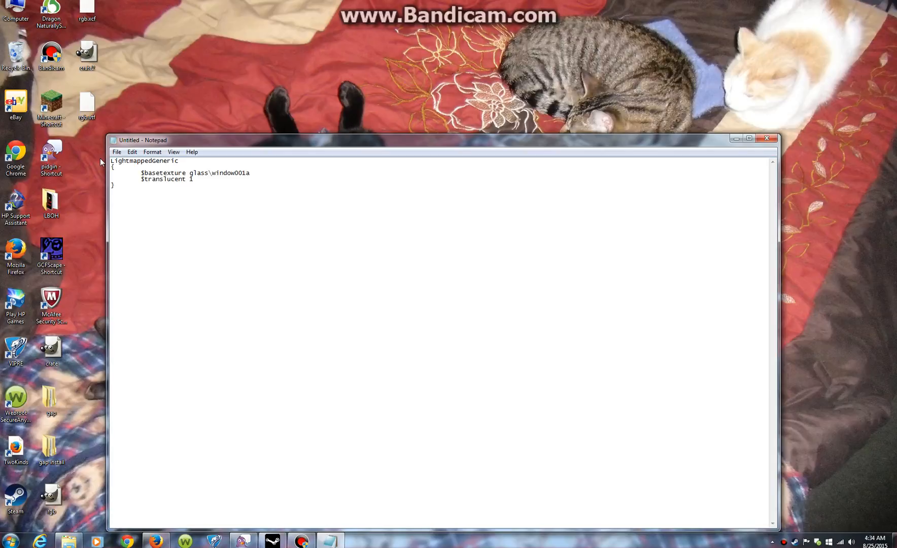
{"action": "left_click", "coordinate": [116, 152]}
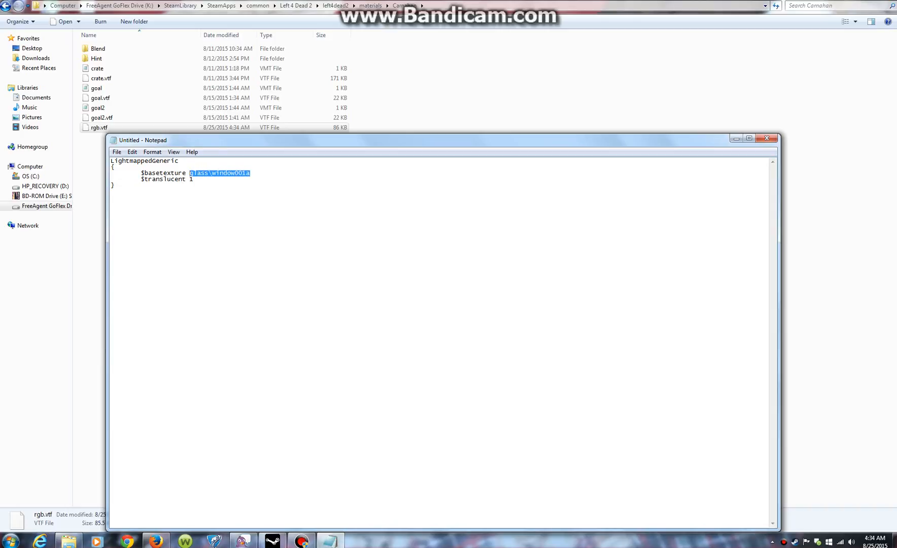
{"action": "type", "text": "Car"}
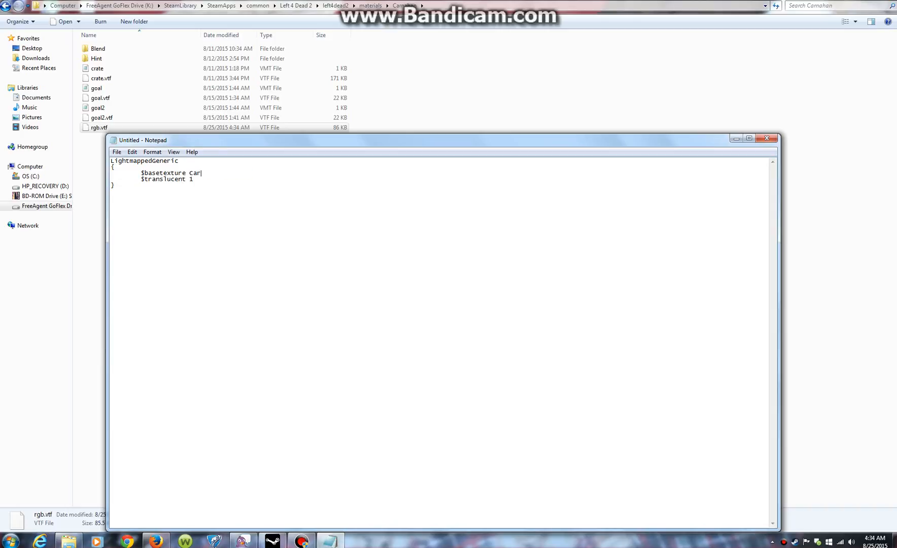
{"action": "type", "text": "naha"}
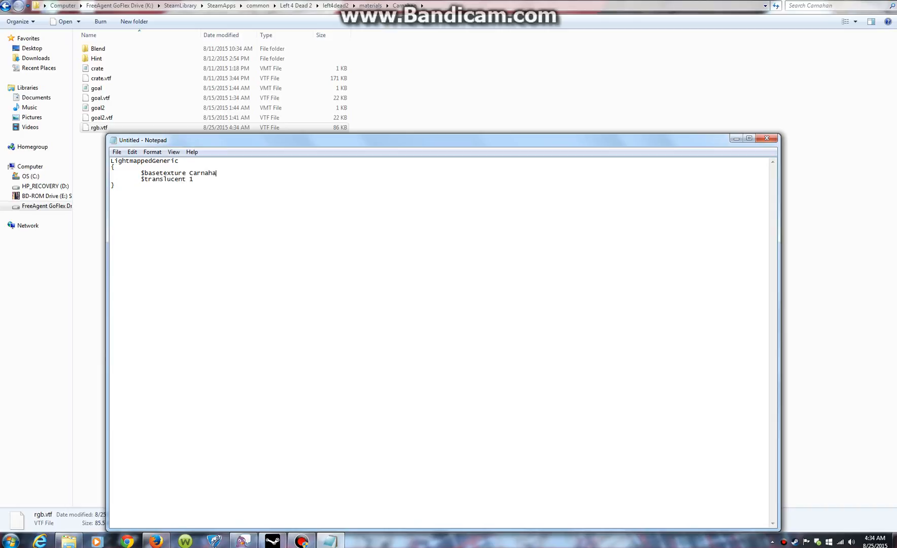
{"action": "type", "text": "n\\"}
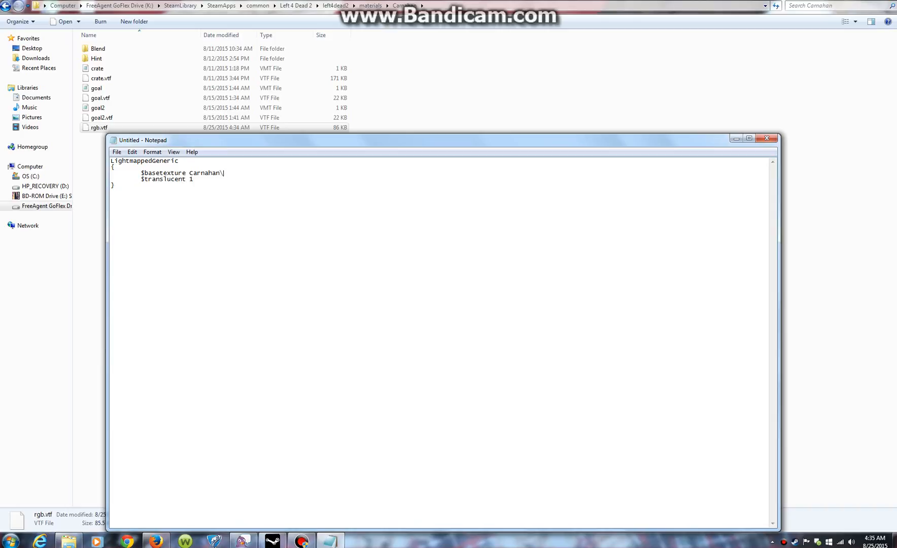
{"action": "type", "text": "rgb"}
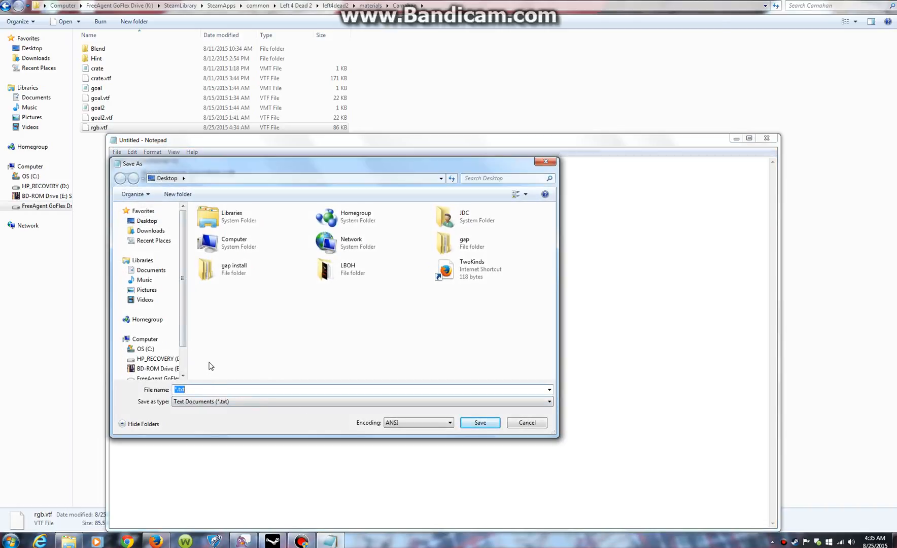
Step: Enter rgb as the file name and save the material as rgb.vmt
{"action": "type", "text": "rgb.vmt"}
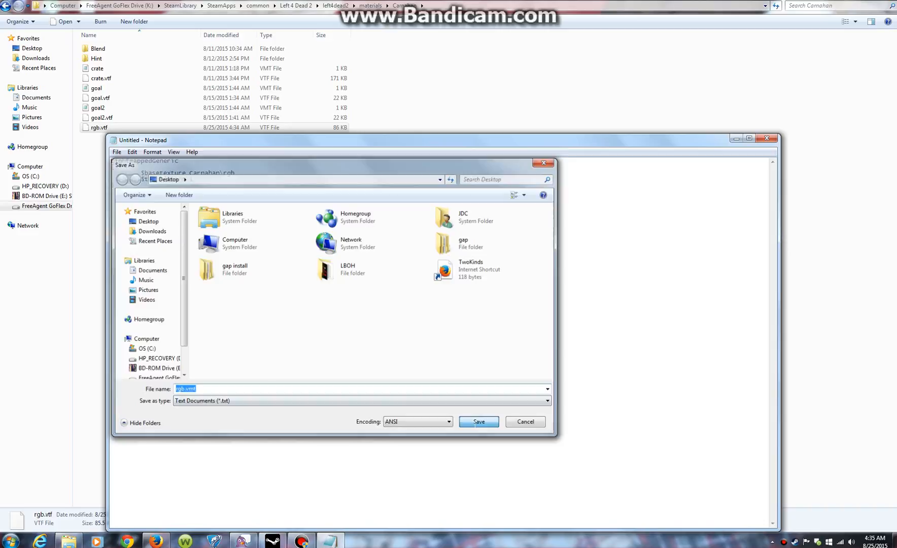
{"action": "left_click", "coordinate": [478, 422]}
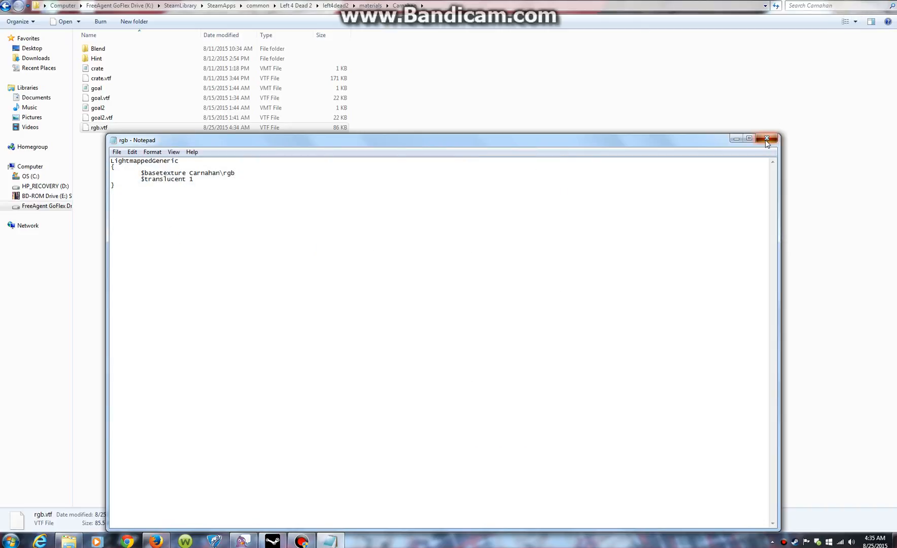
Step: Close Notepad and launch Hammer World Editor from the Authoring Tools launcher
{"action": "left_click", "coordinate": [766, 139]}
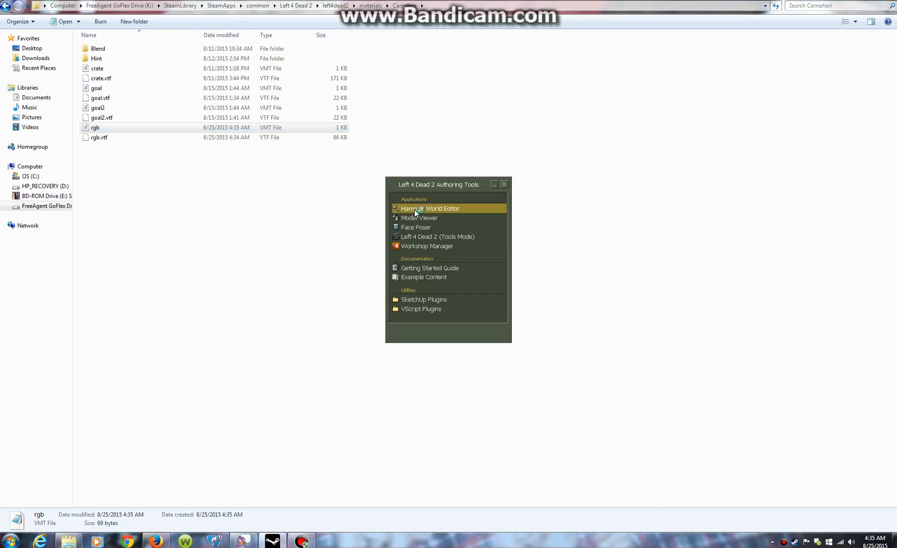
{"action": "left_click", "coordinate": [430, 208]}
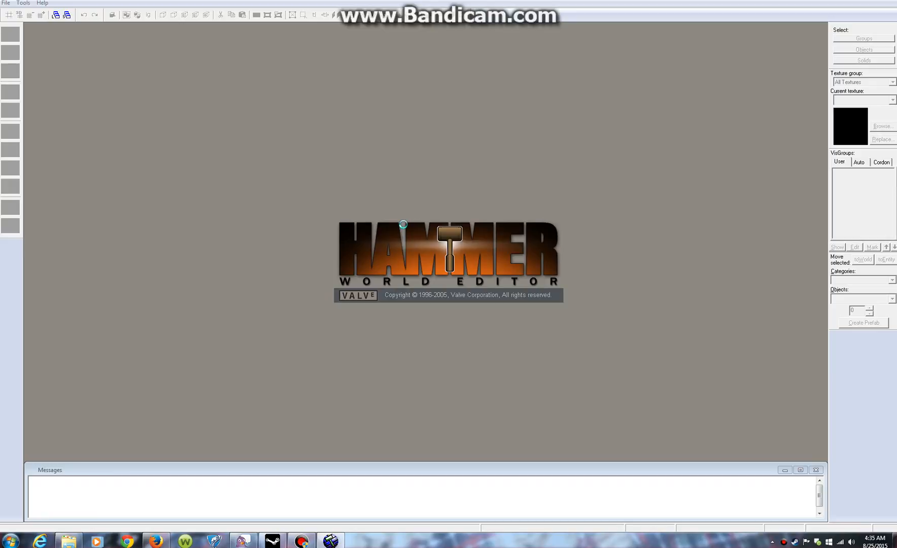
Step: Load a recently used map from Hammer's File menu
{"action": "left_click", "coordinate": [6, 3]}
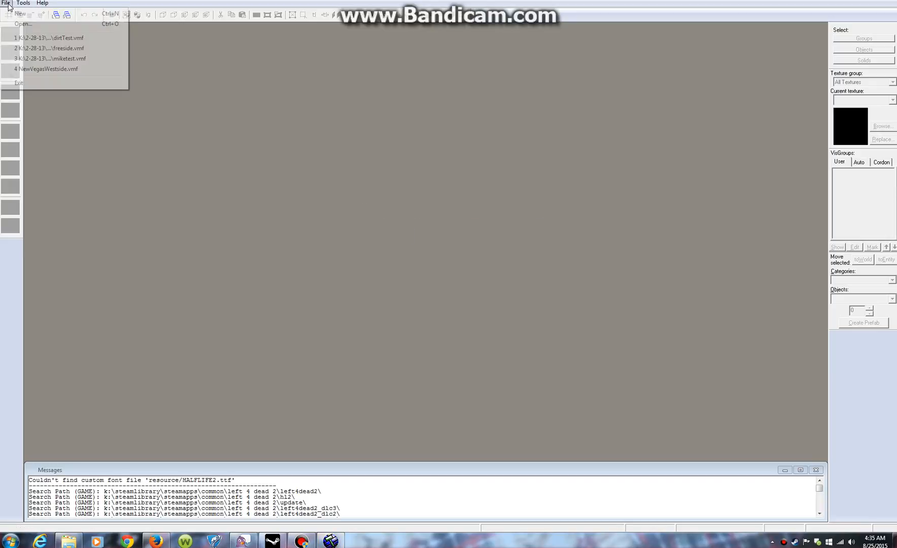
{"action": "left_click", "coordinate": [21, 14]}
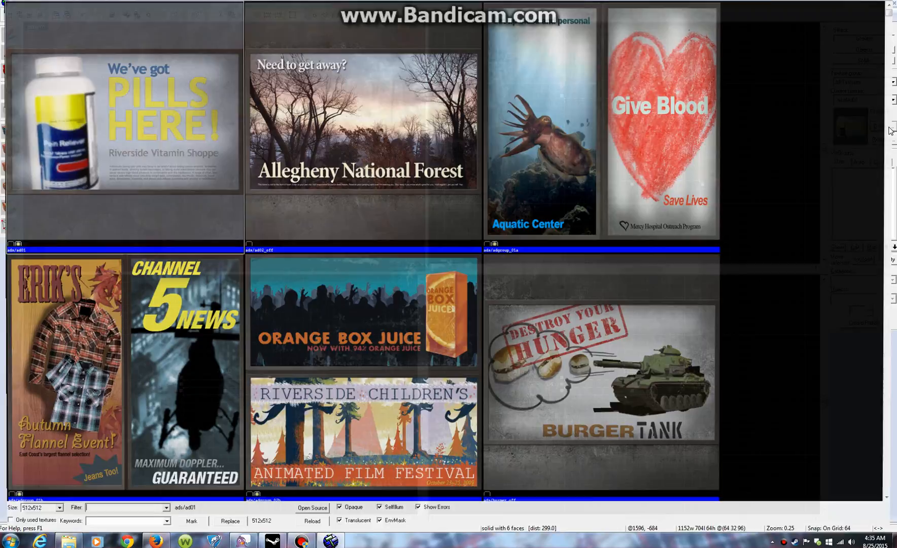
Step: Filter the texture browser for 'ca' and scroll to find the carnahan/rgb texture
{"action": "type", "text": "carn"}
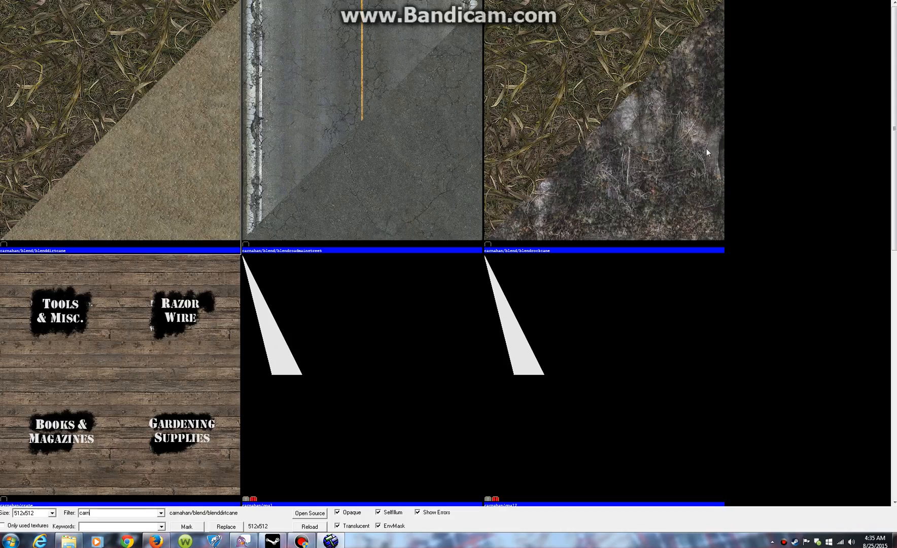
{"action": "scroll", "scroll_direction": "down", "scroll_amount": 3}
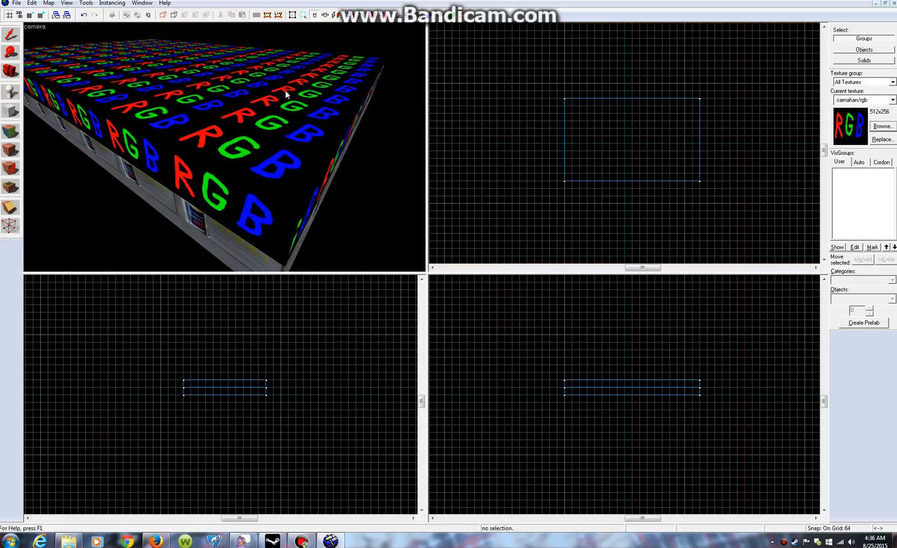
{"action": "mouse_move", "coordinate": [339, 104]}
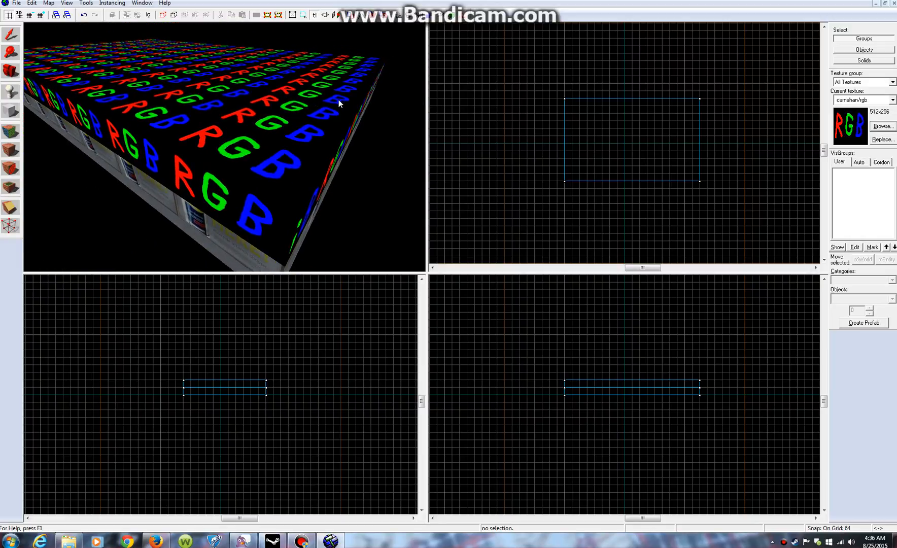